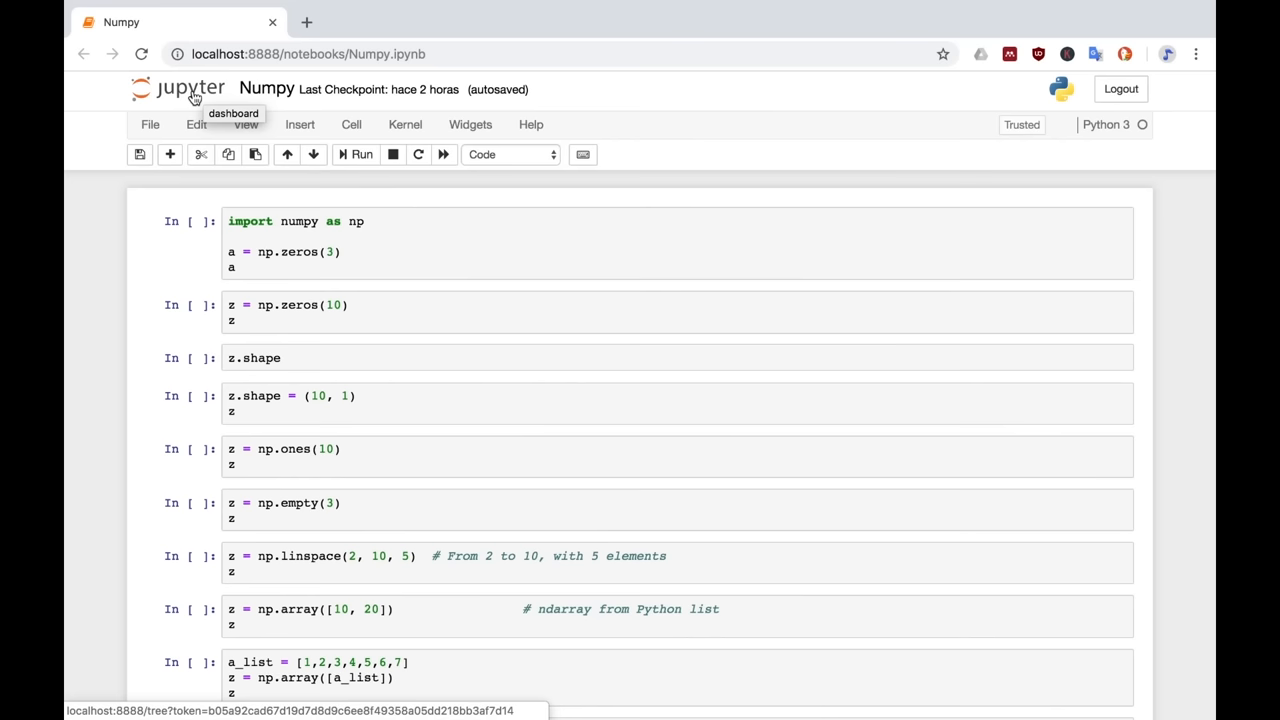
pyautogui.moveTo(360, 174)
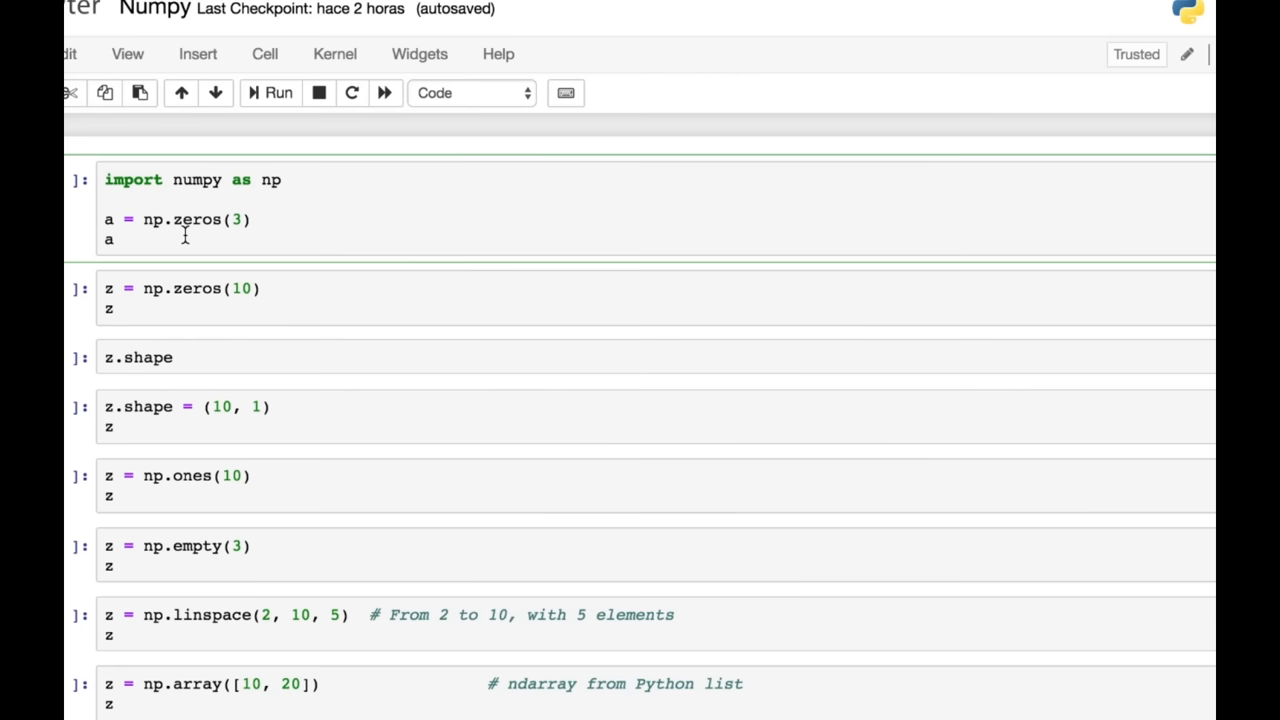
# Step: Edit the first cell's last line from type(a) to type(a[0]) to inspect an element
pyautogui.click(268, 92)
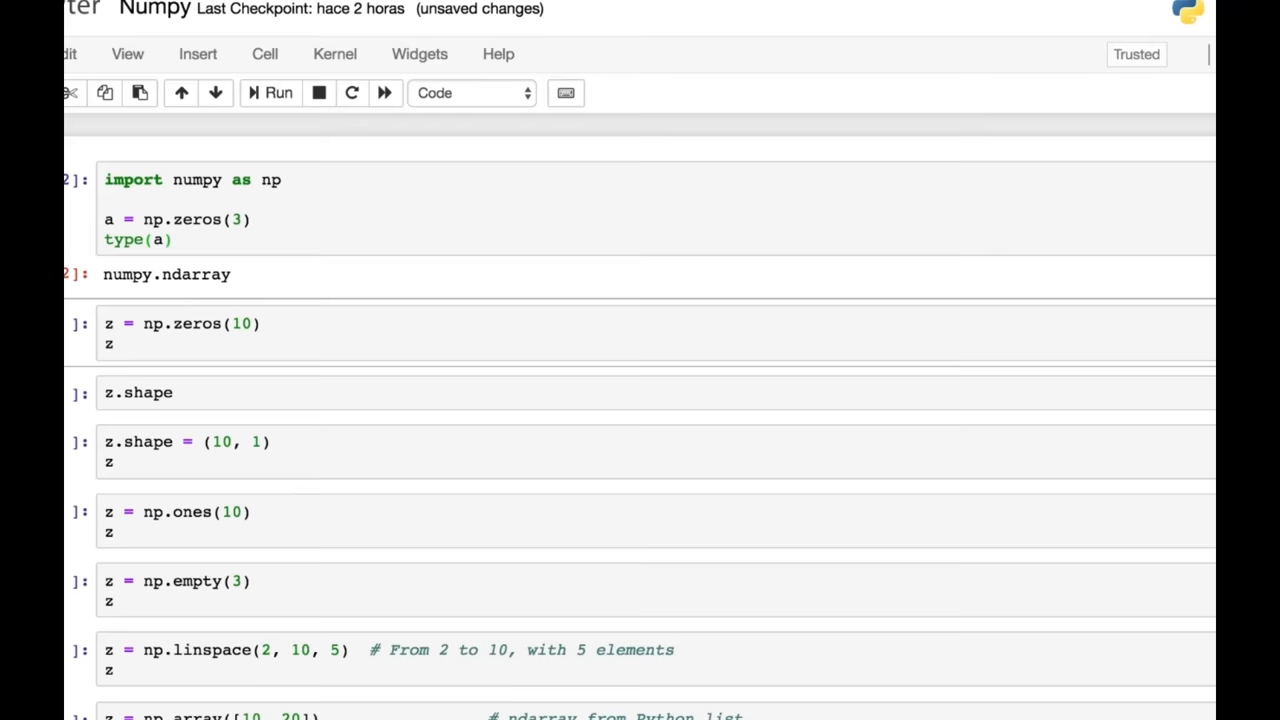
pyautogui.write('[0]')
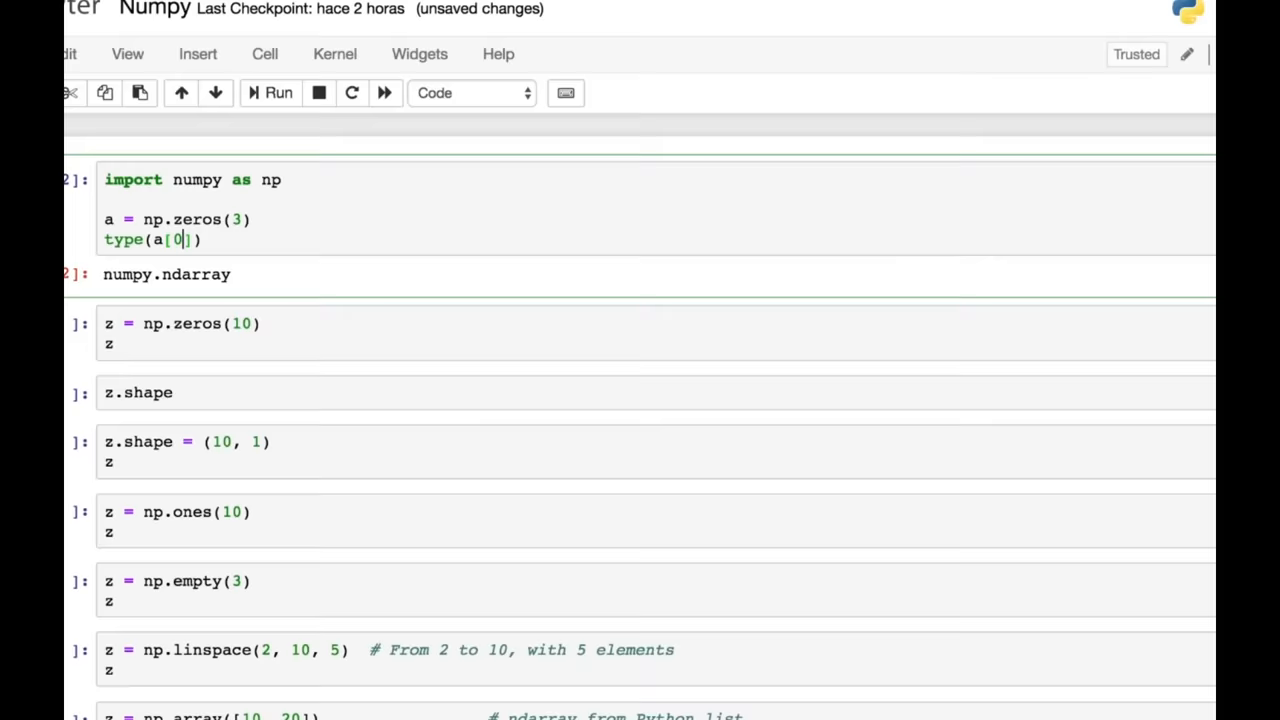